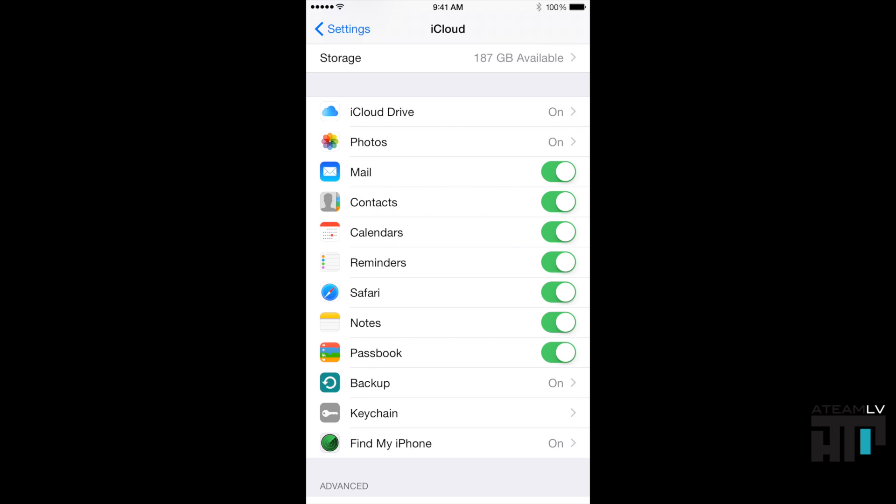
- Scroll down the iCloud settings list toward the Backup option
{"action": "scroll", "scroll_direction": "down", "scroll_amount": 3}
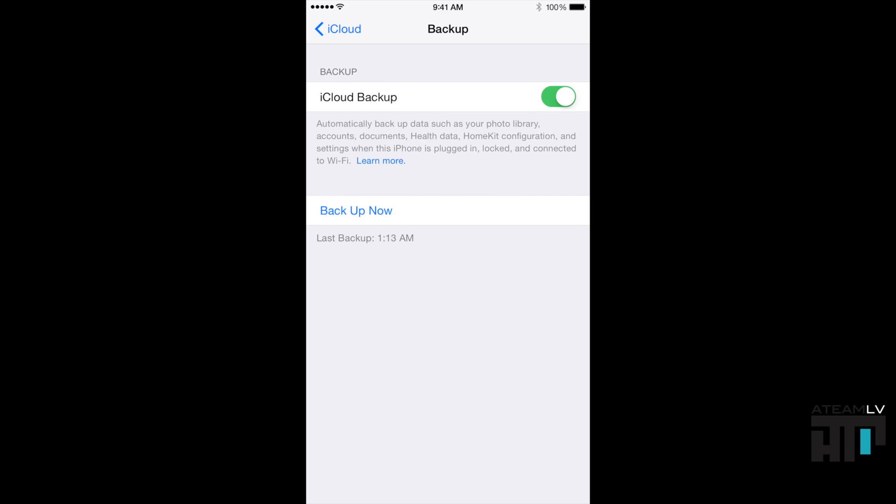
- Go through Storage and Manage Storage to the iPhone backup's Info page (889 MB backup)
{"action": "left_click", "coordinate": [337, 29]}
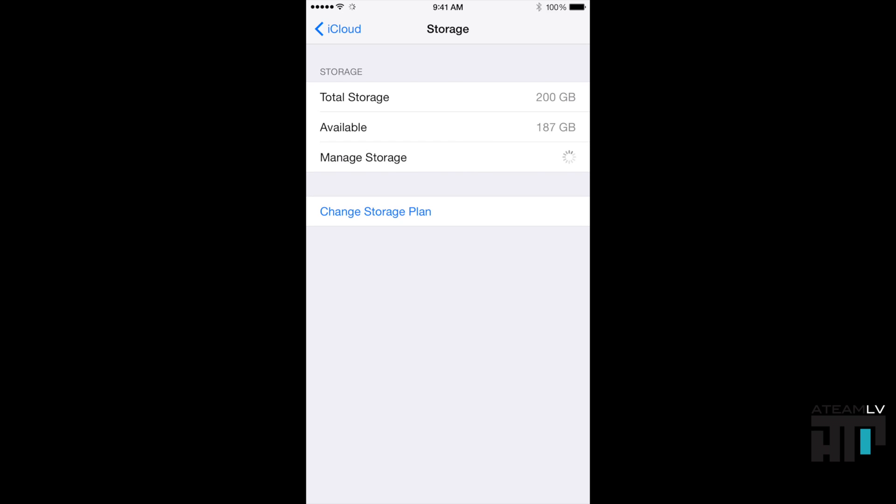
{"action": "left_click", "coordinate": [363, 157]}
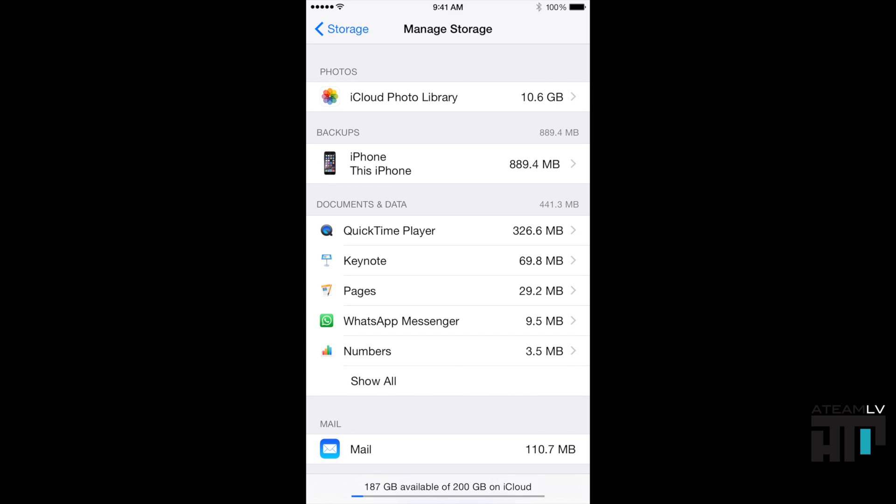
{"action": "left_click", "coordinate": [447, 164]}
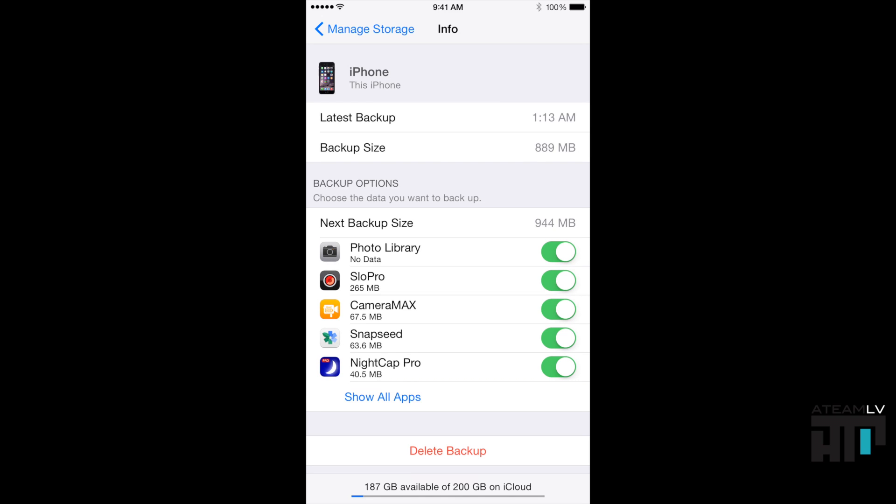
- Show all apps in the iPhone backup and scroll through their sizes and backup toggles
{"action": "left_click", "coordinate": [382, 397]}
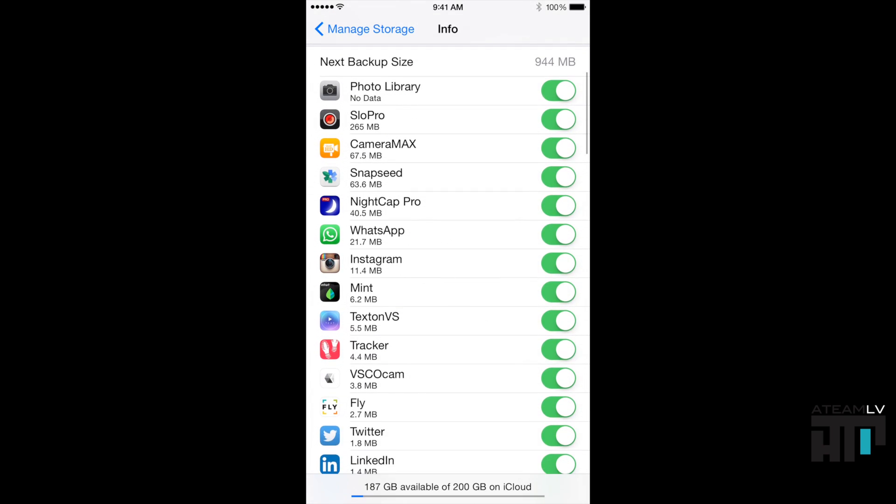
{"action": "scroll", "scroll_direction": "down", "scroll_amount": 3}
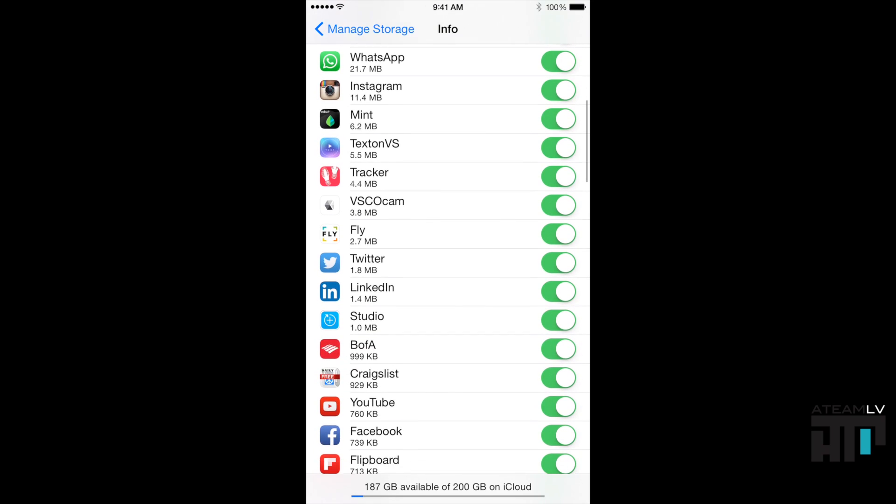
{"action": "scroll", "scroll_direction": "down", "scroll_amount": 3}
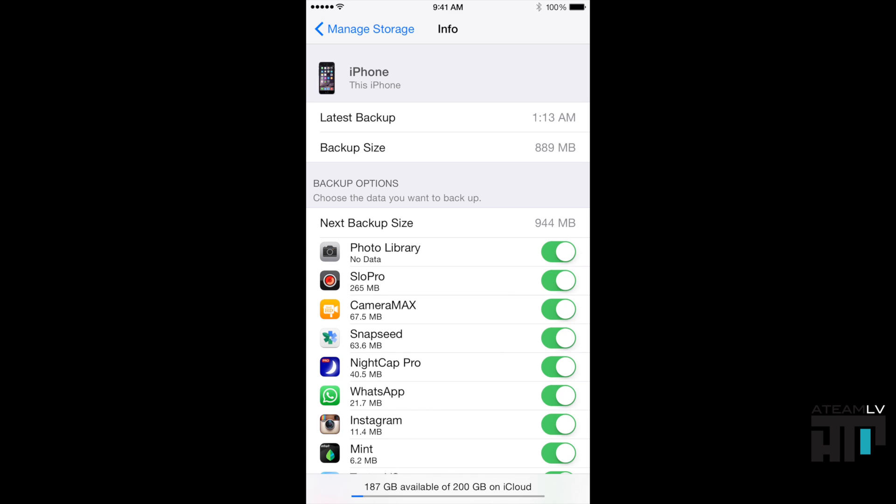
{"action": "scroll", "scroll_direction": "down", "scroll_amount": 3}
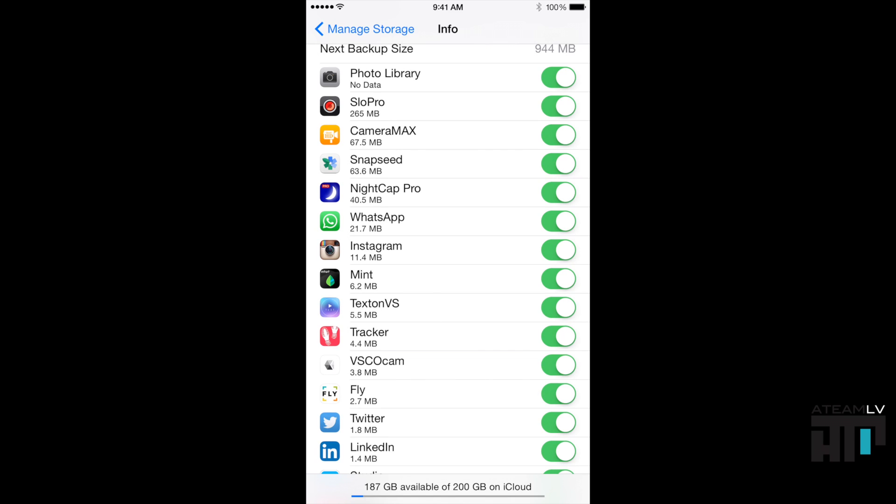
{"action": "scroll", "scroll_direction": "down", "scroll_amount": 3}
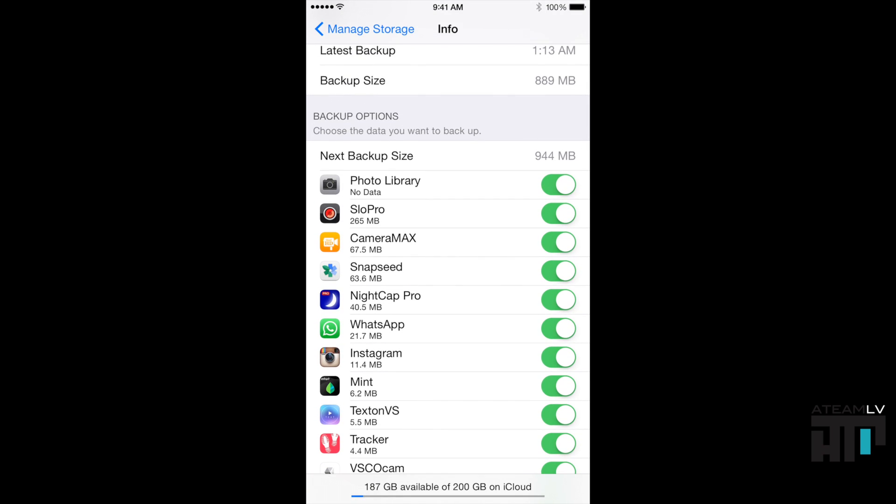
{"action": "scroll", "scroll_direction": "down", "scroll_amount": 3}
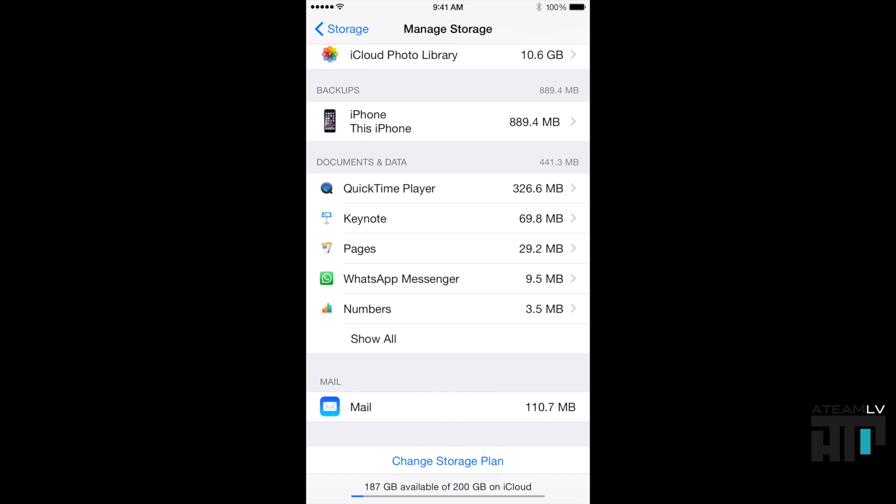
- Review every app's Documents & Data size, then return to Storage showing 187 GB of 200 GB free
{"action": "left_click", "coordinate": [374, 339]}
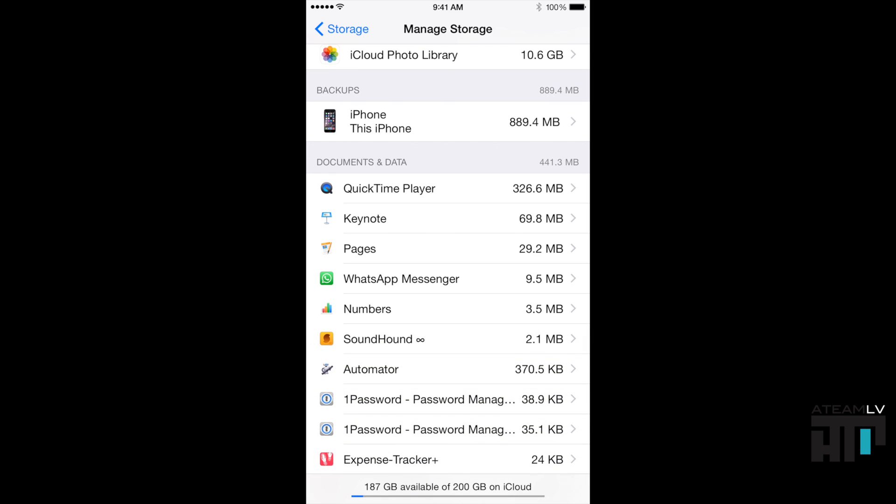
{"action": "scroll", "scroll_direction": "down", "scroll_amount": 3}
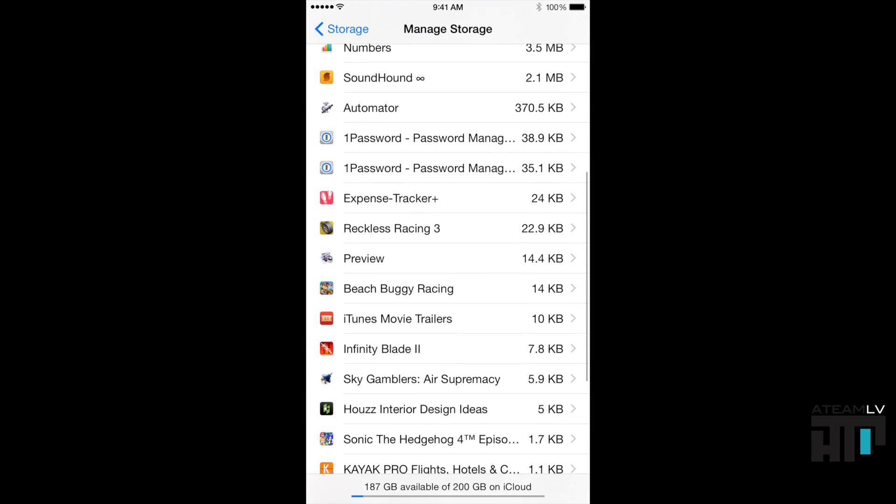
{"action": "scroll", "scroll_direction": "down", "scroll_amount": 3}
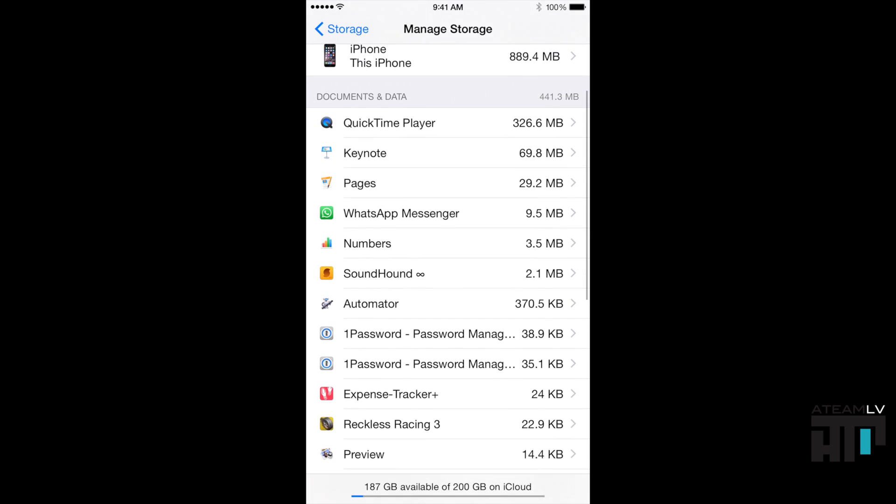
{"action": "scroll", "scroll_direction": "down", "scroll_amount": 3}
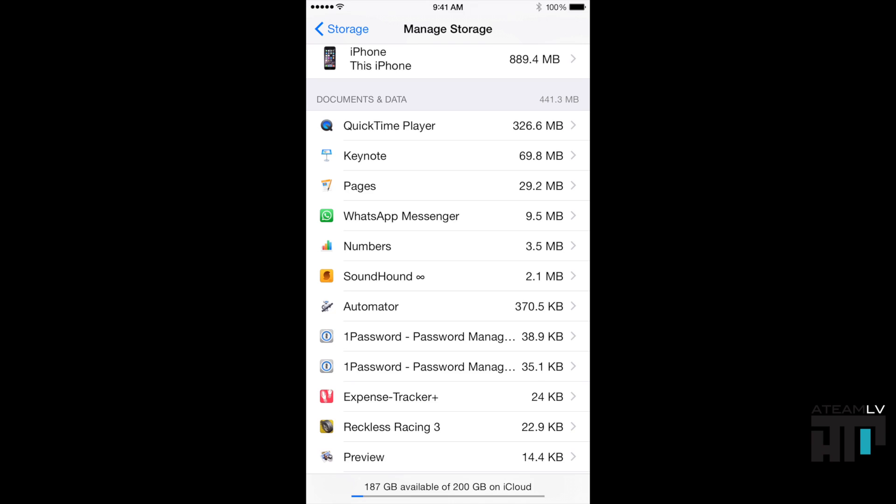
{"action": "scroll", "scroll_direction": "down", "scroll_amount": 3}
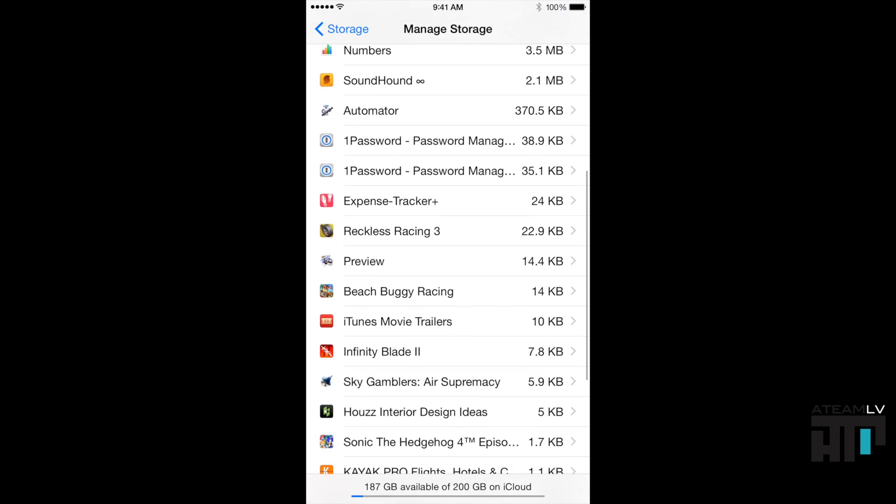
{"action": "scroll", "scroll_direction": "down", "scroll_amount": 3}
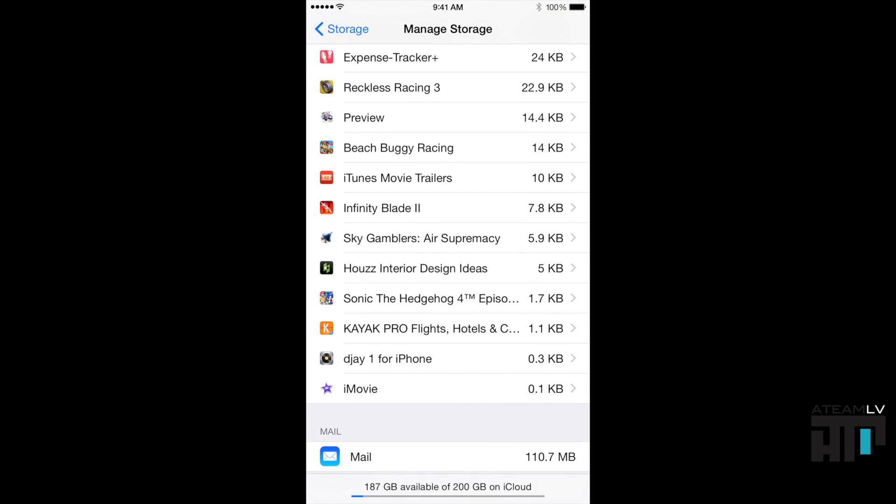
{"action": "scroll", "scroll_direction": "down", "scroll_amount": 3}
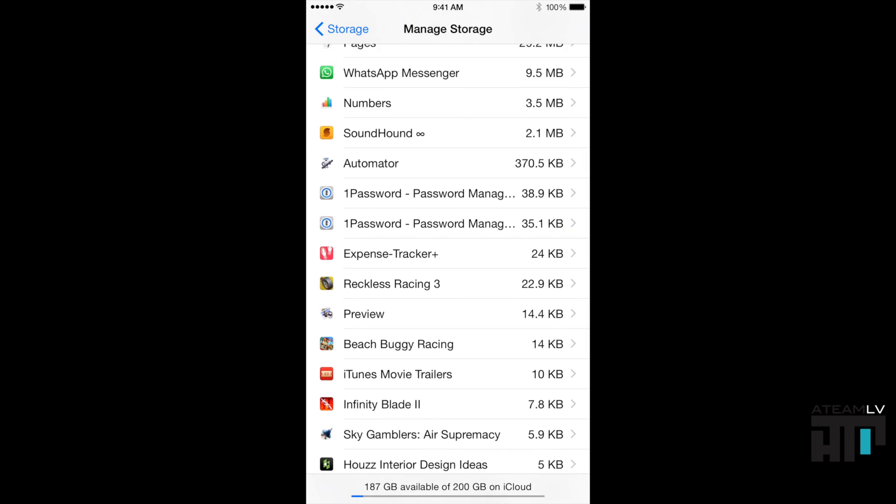
{"action": "scroll", "scroll_direction": "down", "scroll_amount": 3}
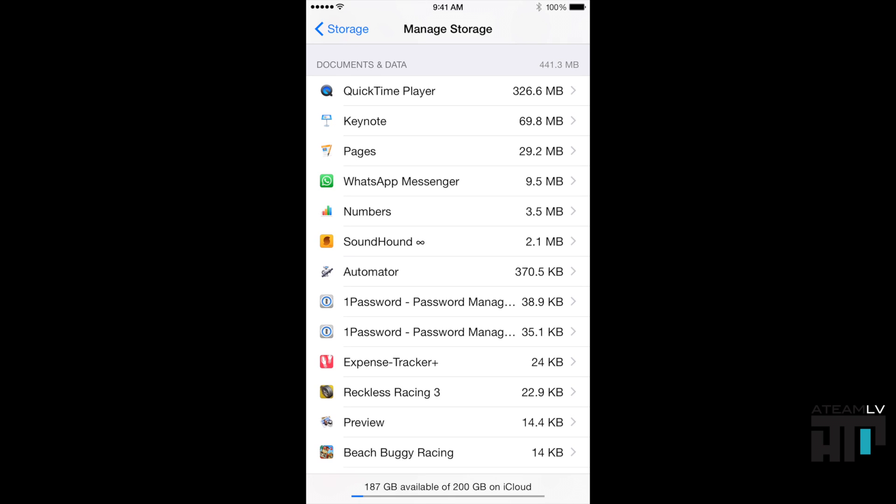
{"action": "left_click", "coordinate": [341, 29]}
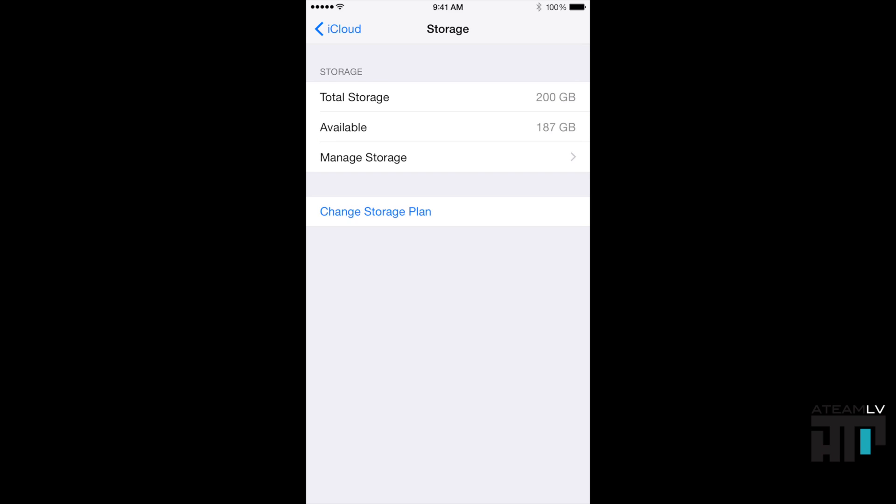
- Go back to the main iCloud settings and scroll down to the Photos entry
{"action": "left_click", "coordinate": [337, 29]}
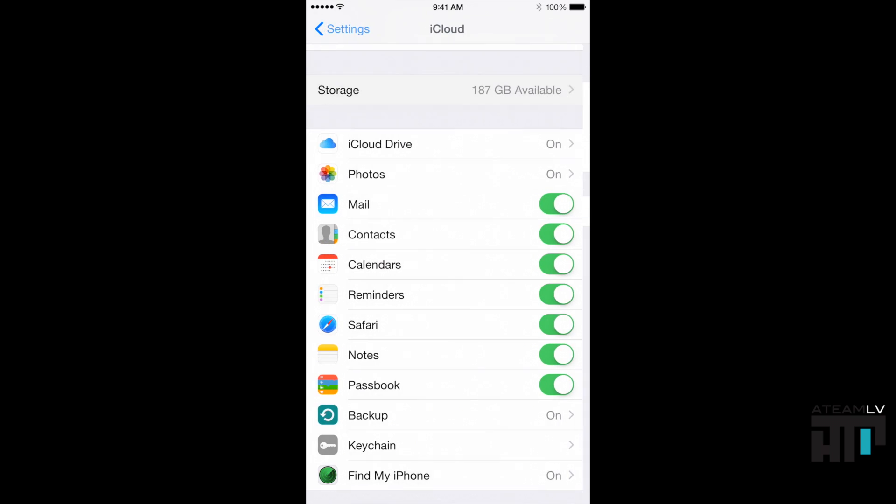
{"action": "scroll", "scroll_direction": "down", "scroll_amount": 3}
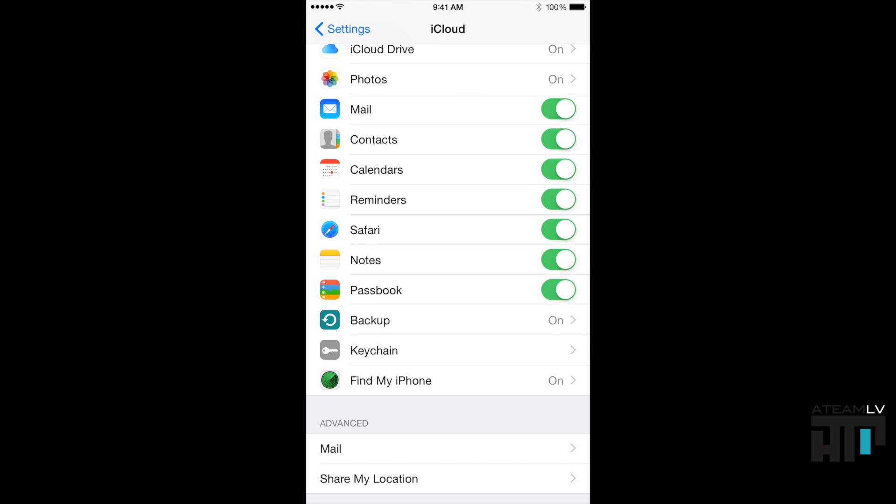
{"action": "scroll", "scroll_direction": "down", "scroll_amount": 3}
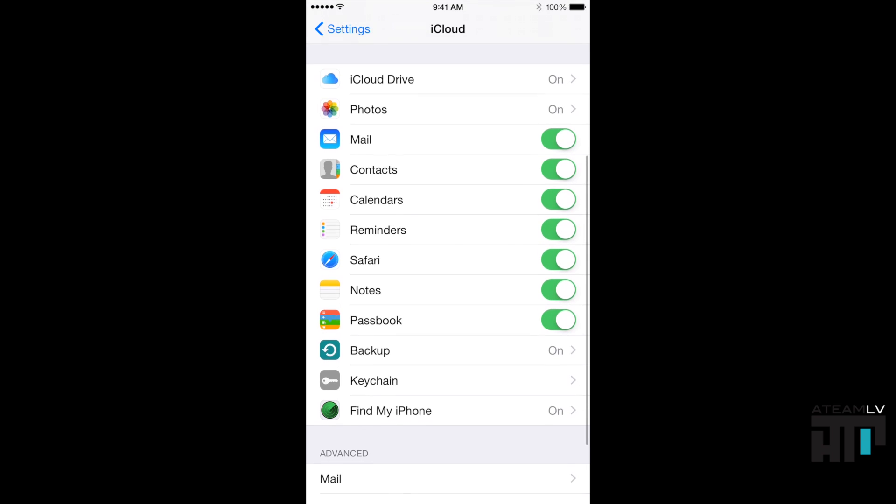
{"action": "scroll", "scroll_direction": "down", "scroll_amount": 3}
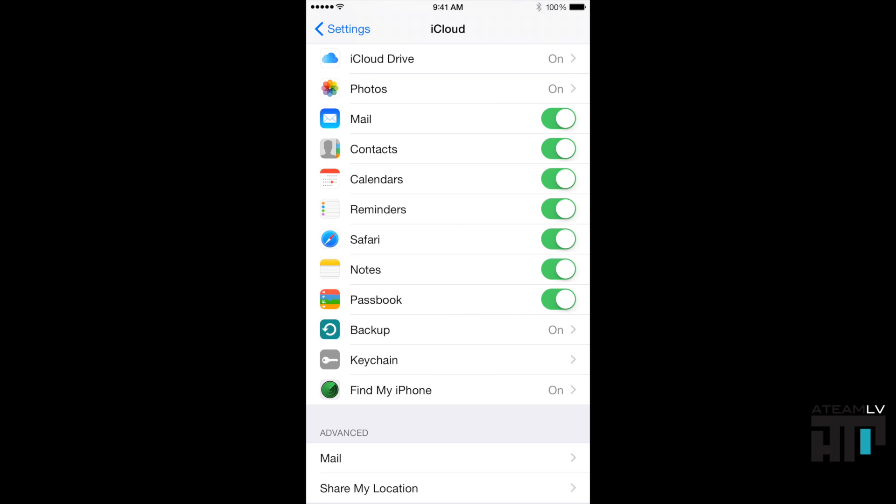
{"action": "scroll", "scroll_direction": "down", "scroll_amount": 3}
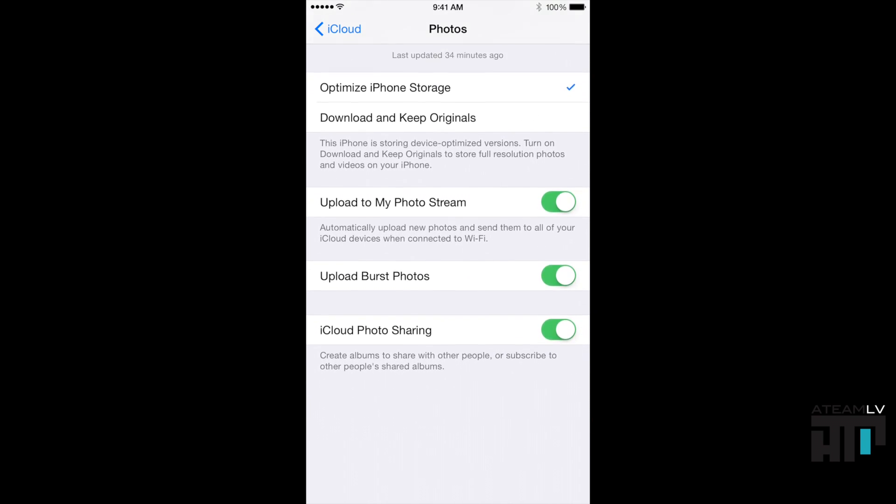
{"action": "left_click", "coordinate": [337, 29]}
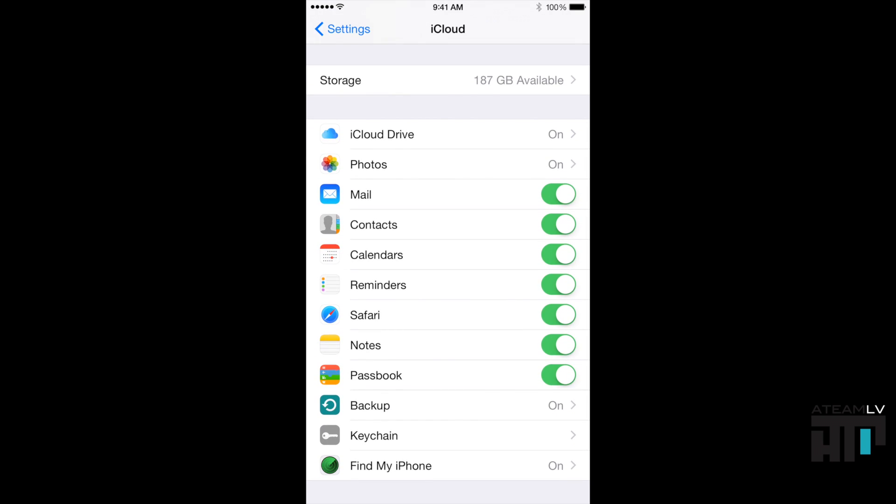
{"action": "scroll", "scroll_direction": "down", "scroll_amount": 3}
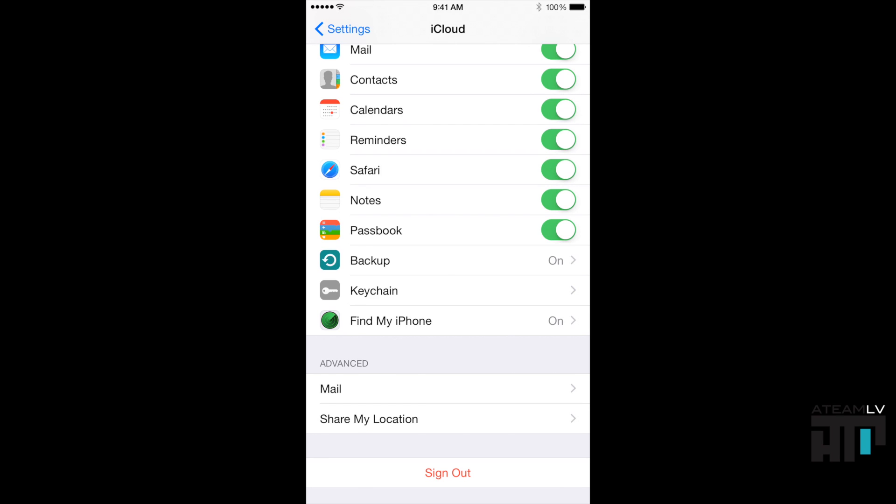
{"action": "scroll", "scroll_direction": "down", "scroll_amount": 3}
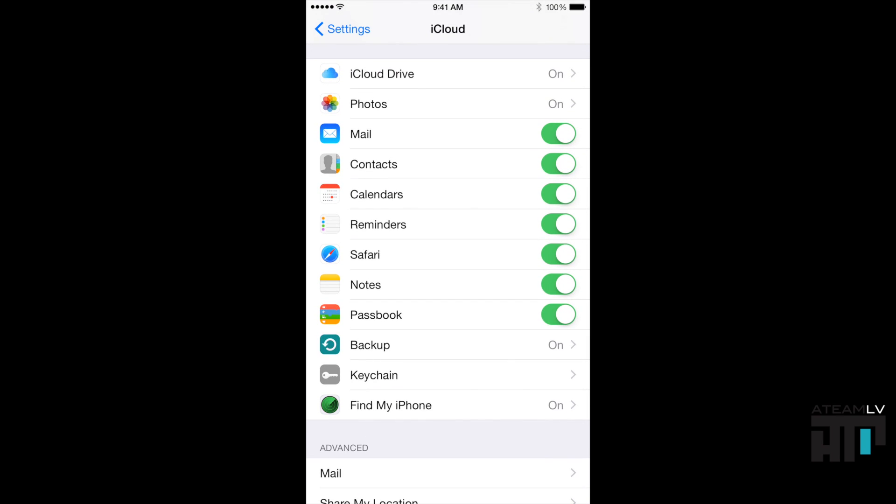